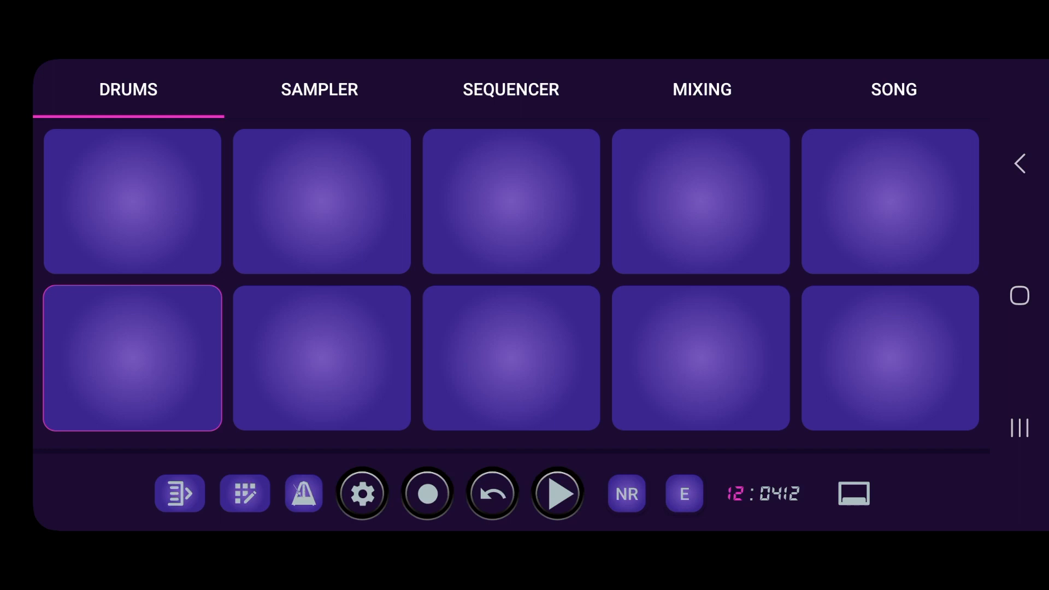
Step: Bring up Drum Effects and switch the effect to Gain from the type list
{"action": "left_click", "coordinate": [683, 493]}
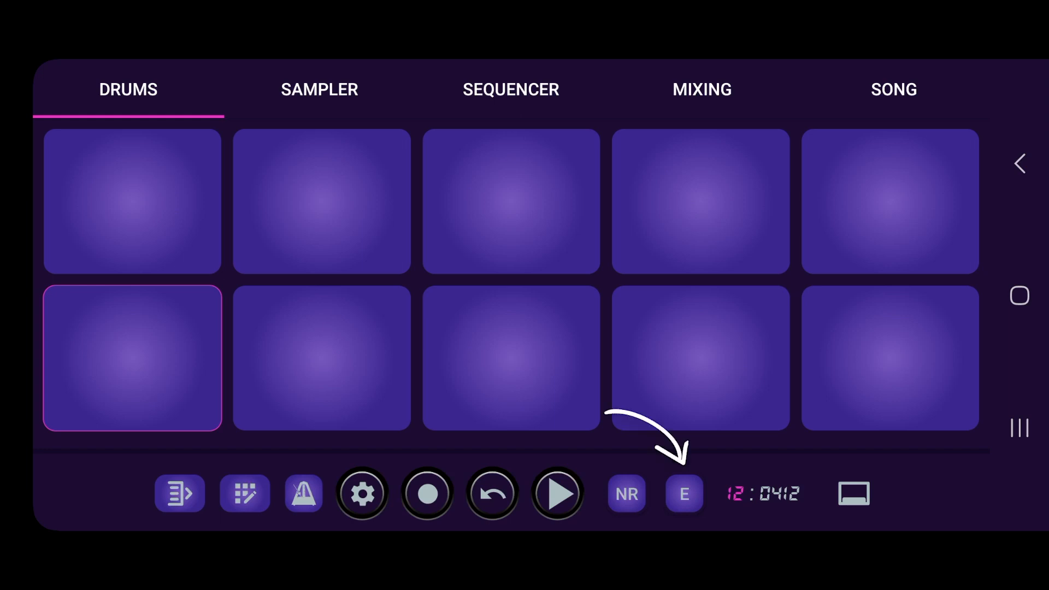
{"action": "left_click", "coordinate": [683, 493]}
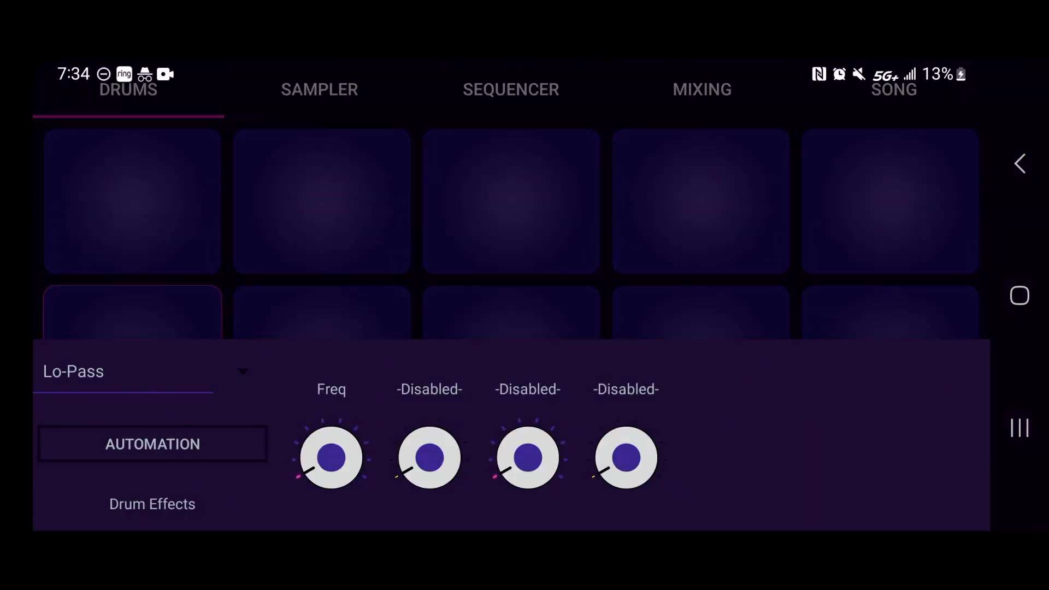
{"action": "left_click", "coordinate": [125, 371]}
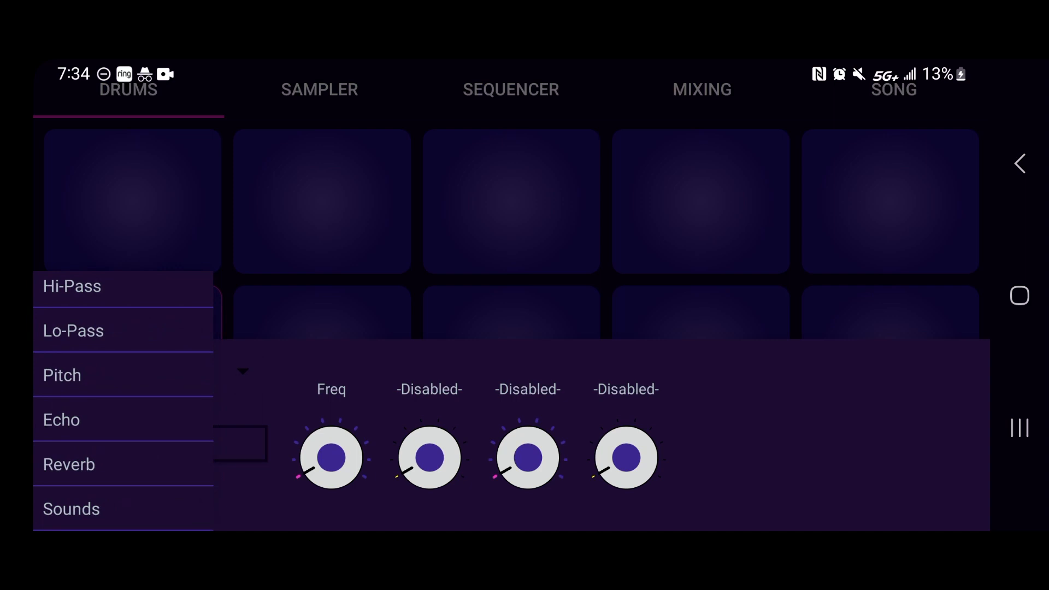
{"action": "scroll", "scroll_direction": "down", "scroll_amount": 3}
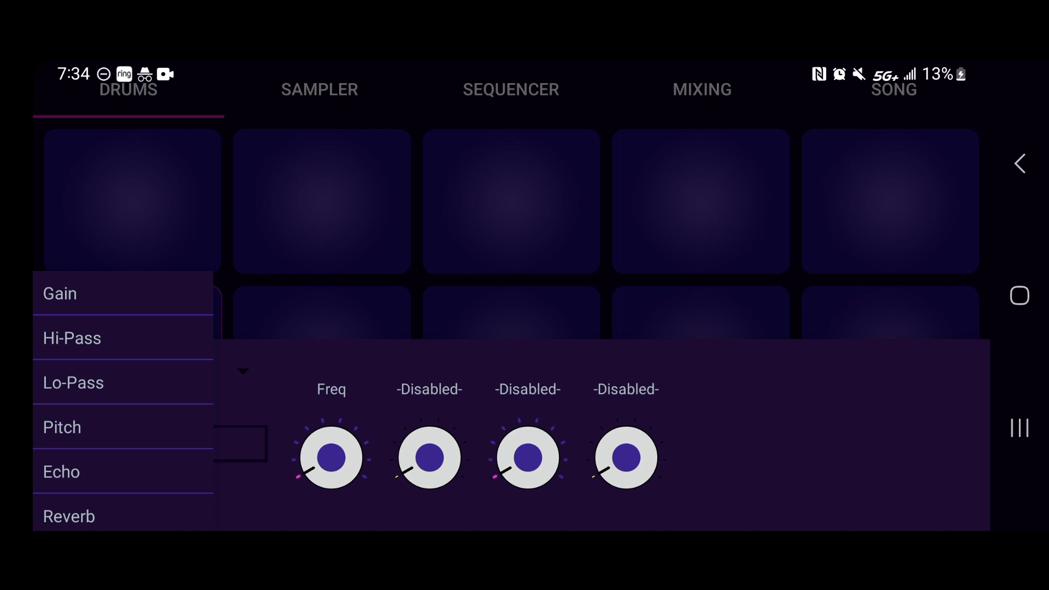
{"action": "left_click", "coordinate": [59, 292]}
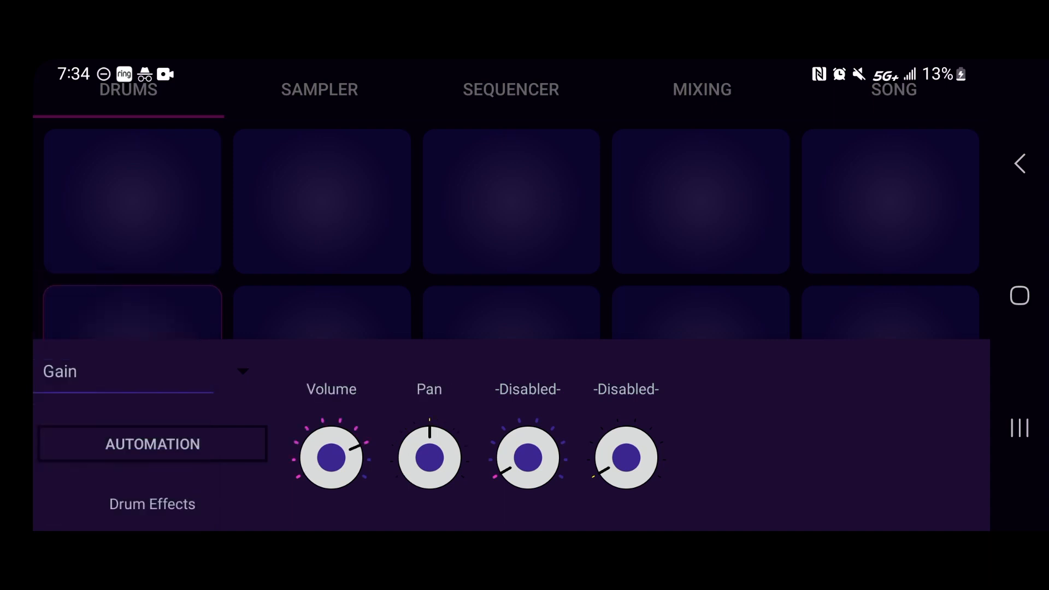
Step: Switch the drum effect to Hi-Pass and reopen the effect-type list
{"action": "left_click", "coordinate": [133, 372]}
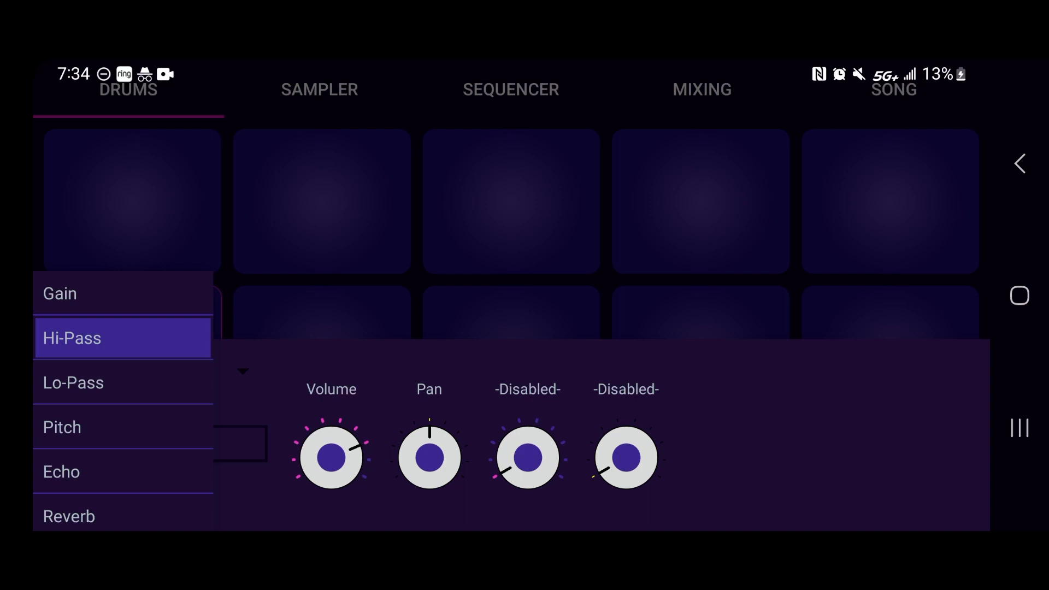
{"action": "left_click", "coordinate": [72, 338]}
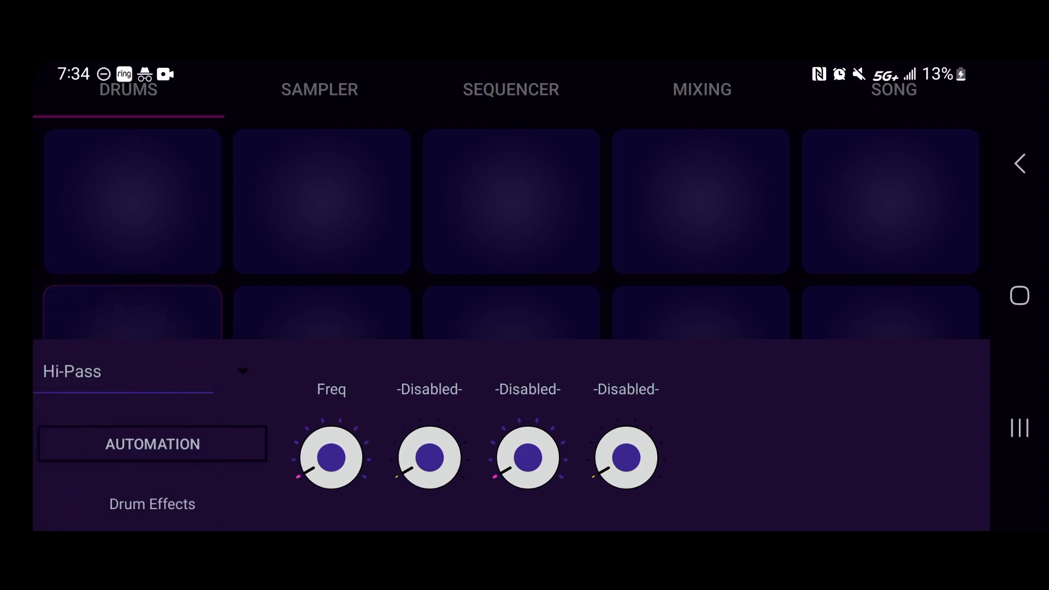
{"action": "left_click", "coordinate": [123, 371]}
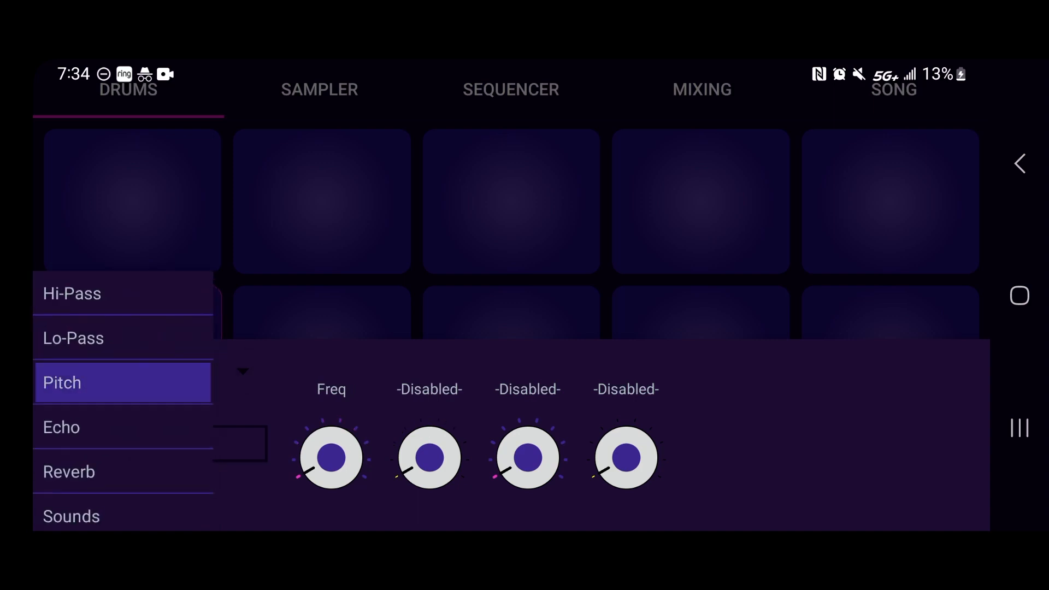
Step: View the Pitch effect, then make Echo the drum effect and close the panel
{"action": "left_click", "coordinate": [61, 382]}
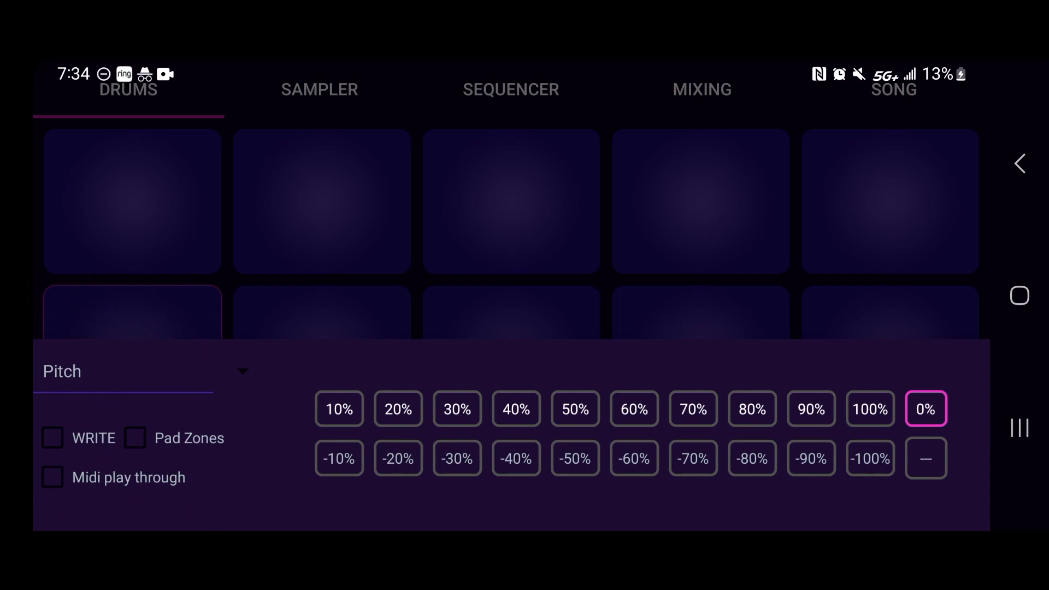
{"action": "left_click", "coordinate": [123, 372]}
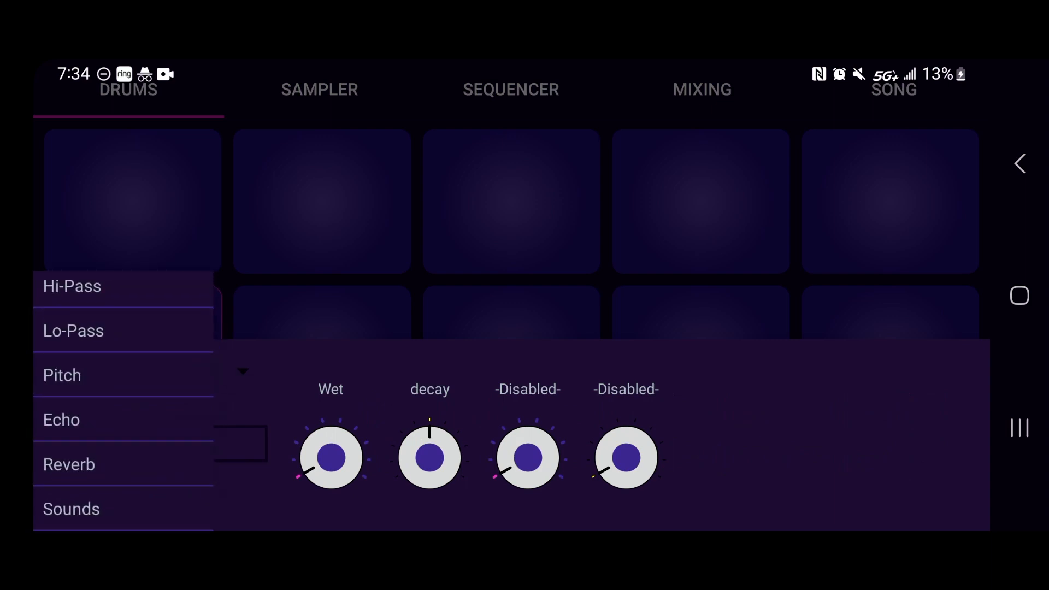
{"action": "left_click", "coordinate": [71, 508]}
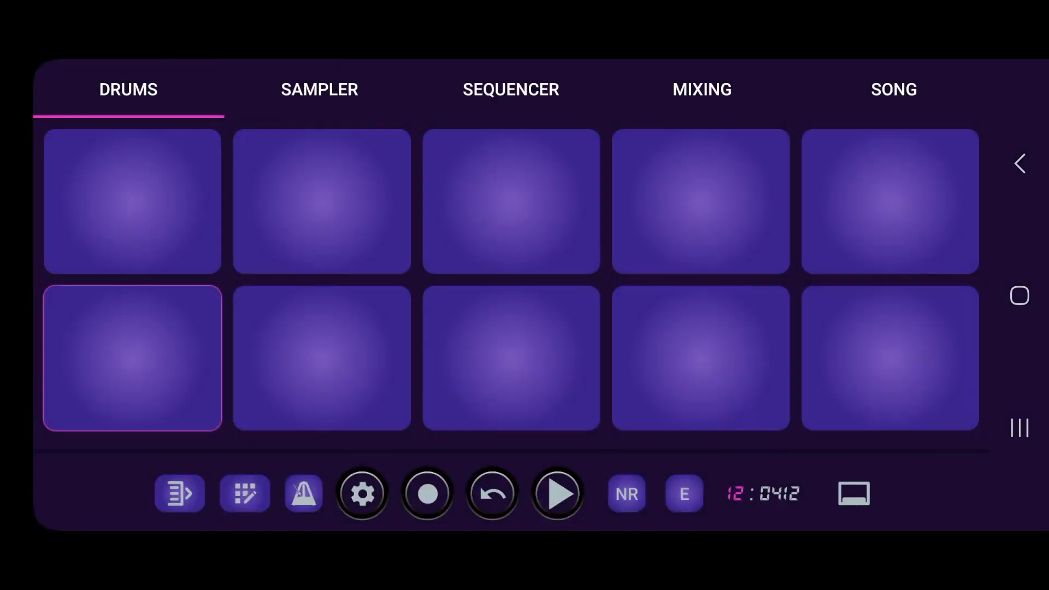
Step: Play the drum pattern and trigger pads during playback until it stops
{"action": "left_click", "coordinate": [556, 492]}
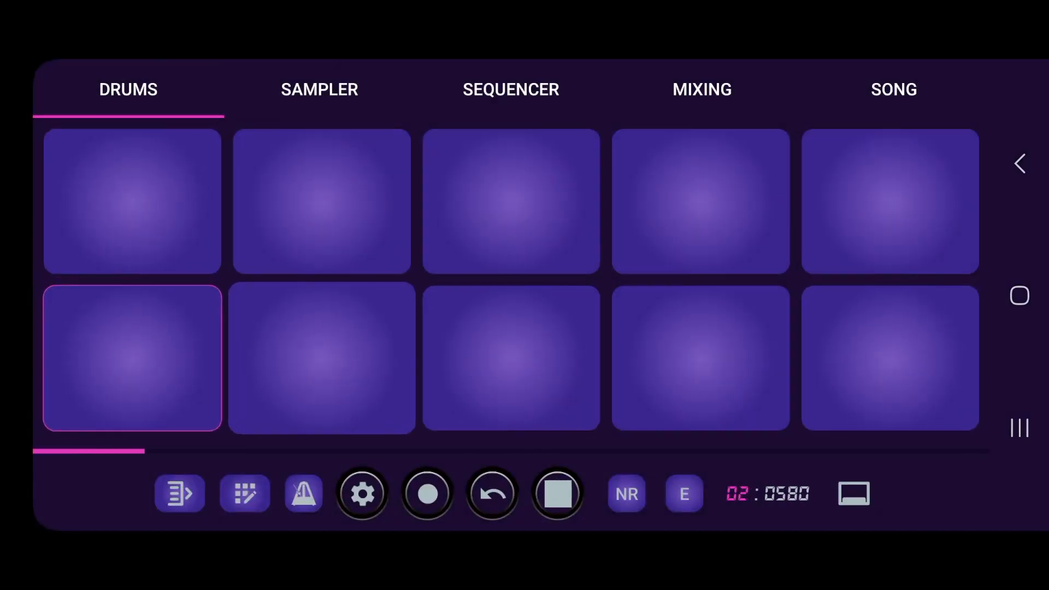
{"action": "left_click", "coordinate": [889, 359]}
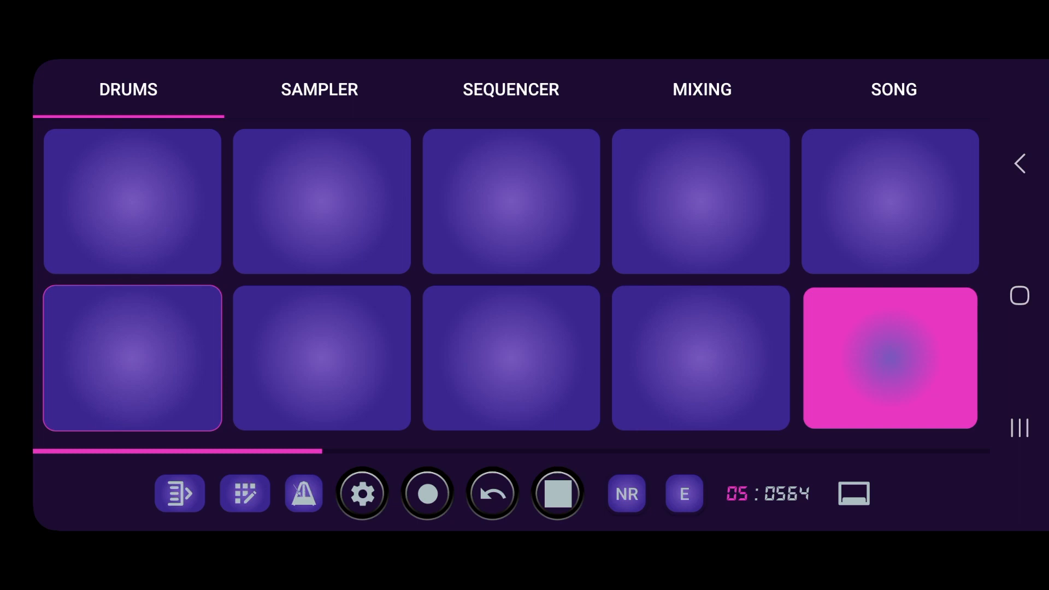
{"action": "left_click", "coordinate": [699, 357]}
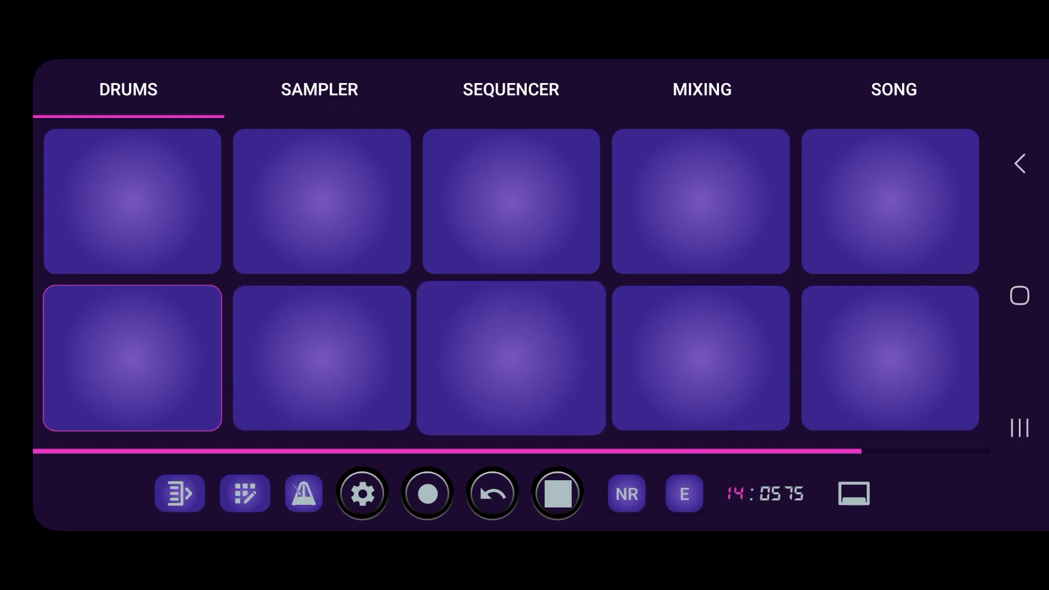
{"action": "left_click", "coordinate": [556, 493]}
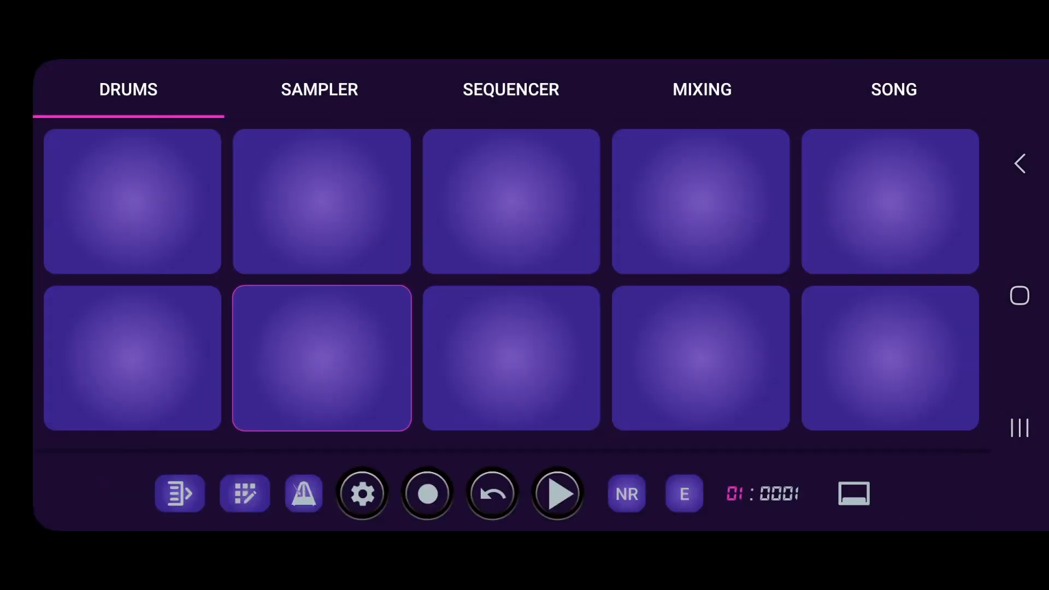
Step: Turn up the Echo Wet level and play the pattern to hear it
{"action": "left_click", "coordinate": [556, 494]}
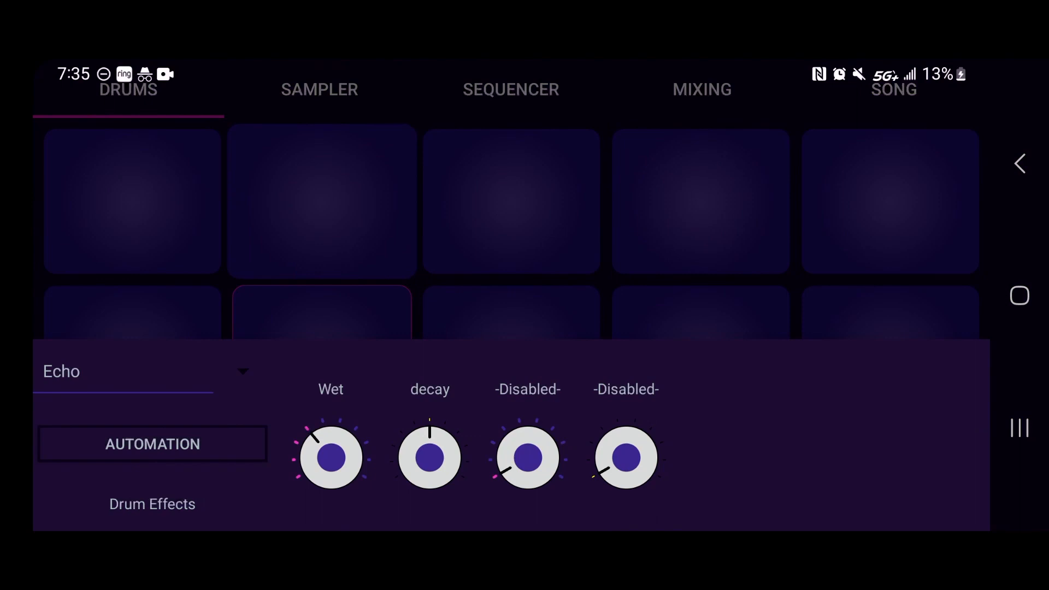
{"action": "left_click", "coordinate": [510, 314]}
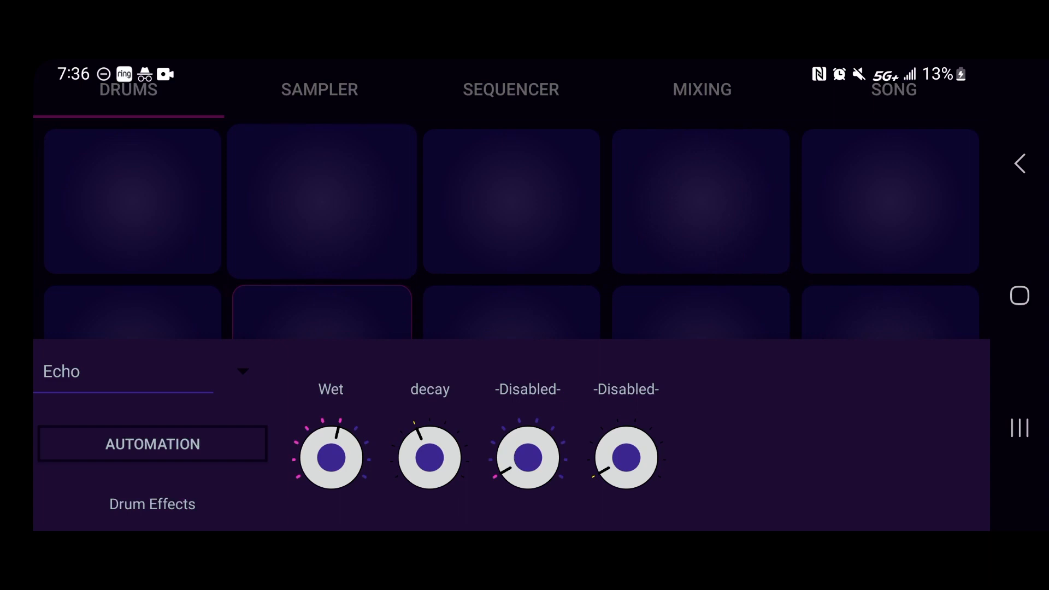
{"action": "left_click", "coordinate": [321, 315]}
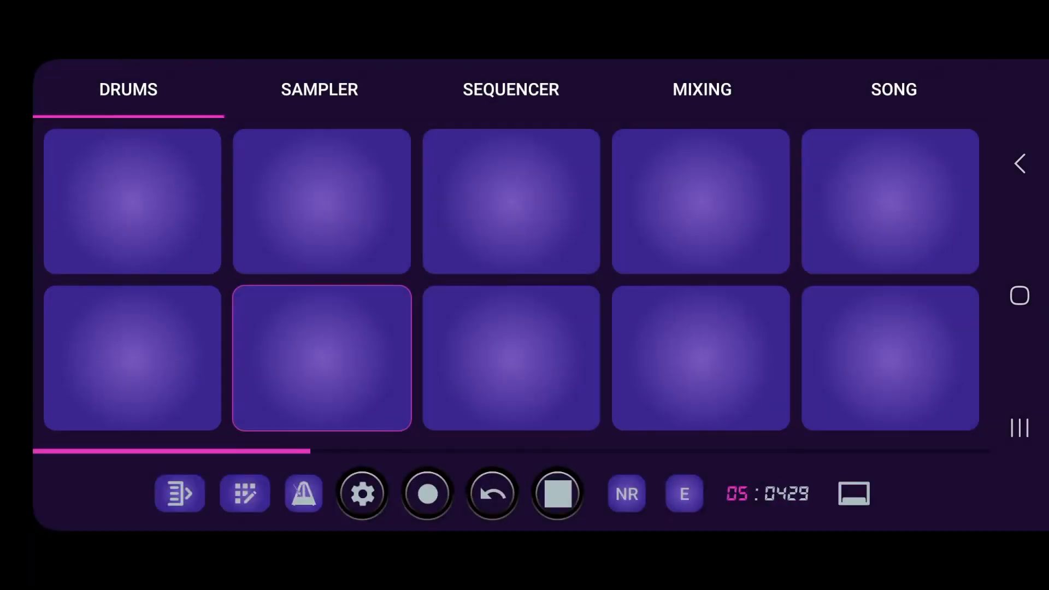
Step: Raise the Echo decay, browse the effect-type list and dismiss the panel
{"action": "left_click", "coordinate": [556, 494]}
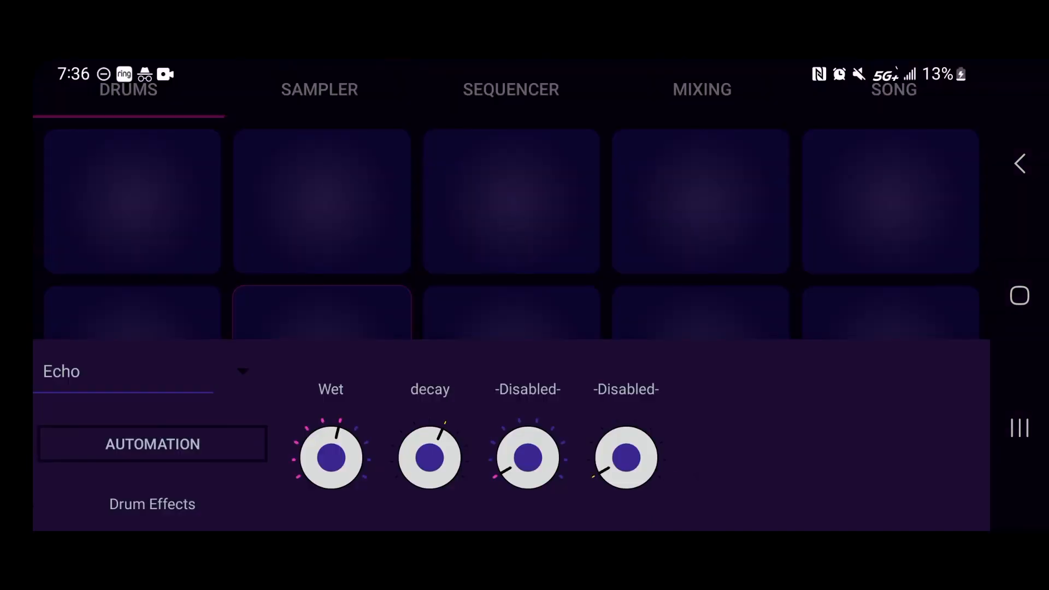
{"action": "left_click", "coordinate": [123, 371]}
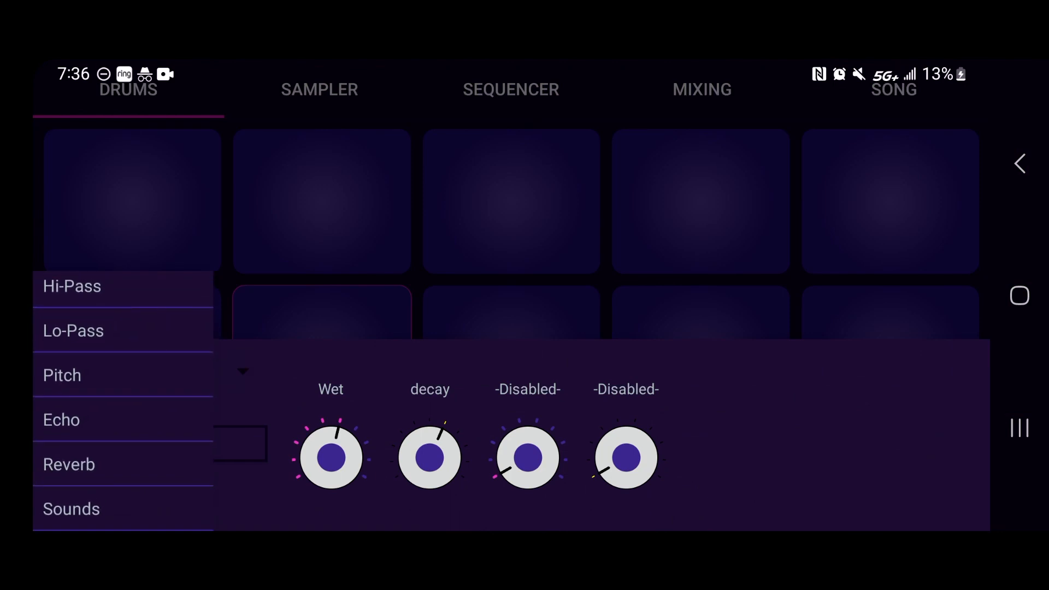
{"action": "scroll", "scroll_direction": "down", "scroll_amount": 3}
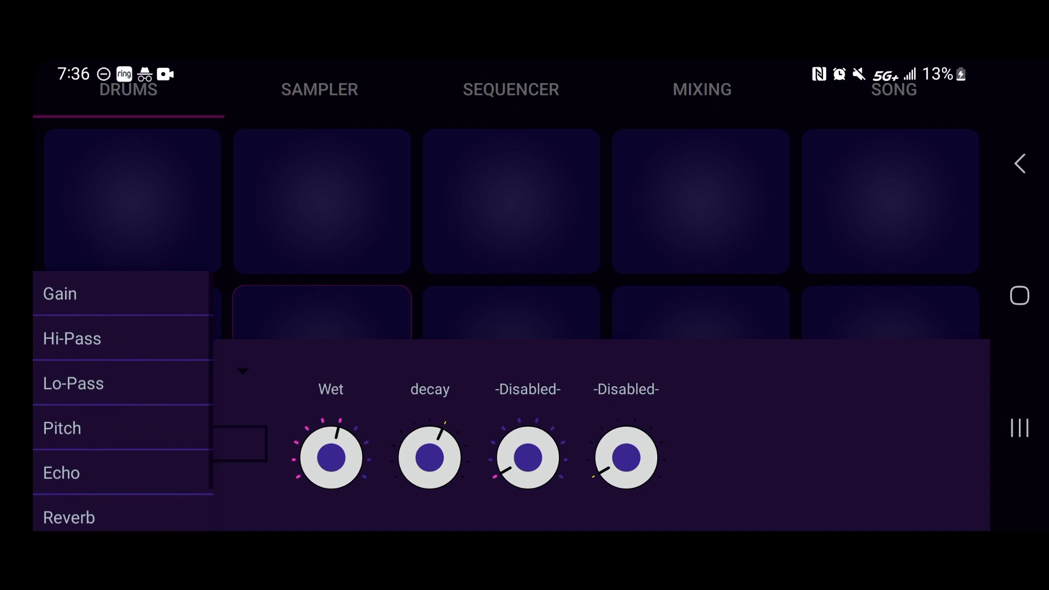
{"action": "left_click", "coordinate": [61, 472]}
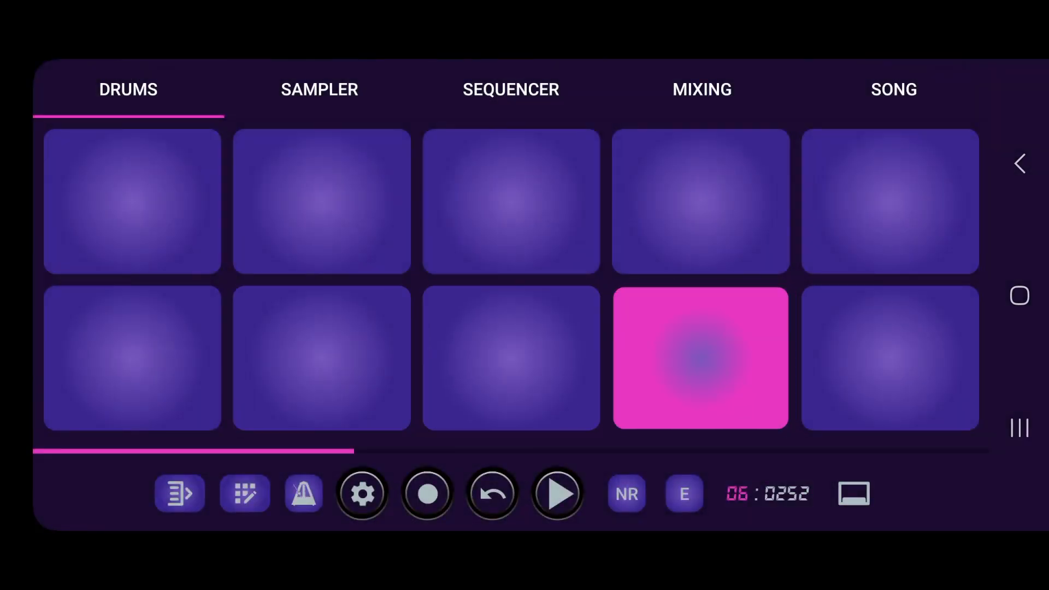
{"action": "left_click", "coordinate": [683, 494]}
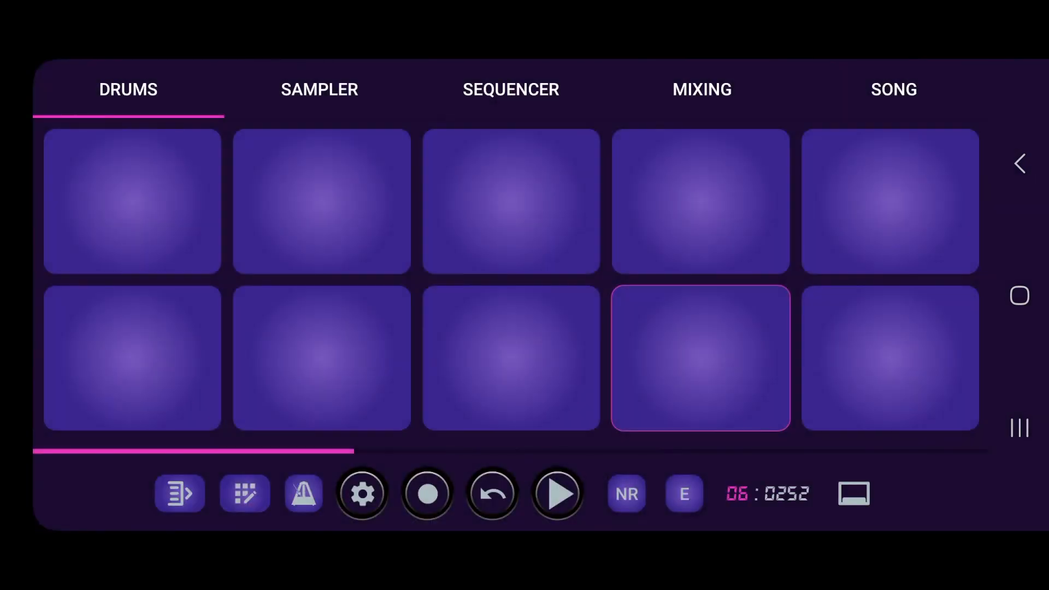
{"action": "left_click", "coordinate": [700, 356]}
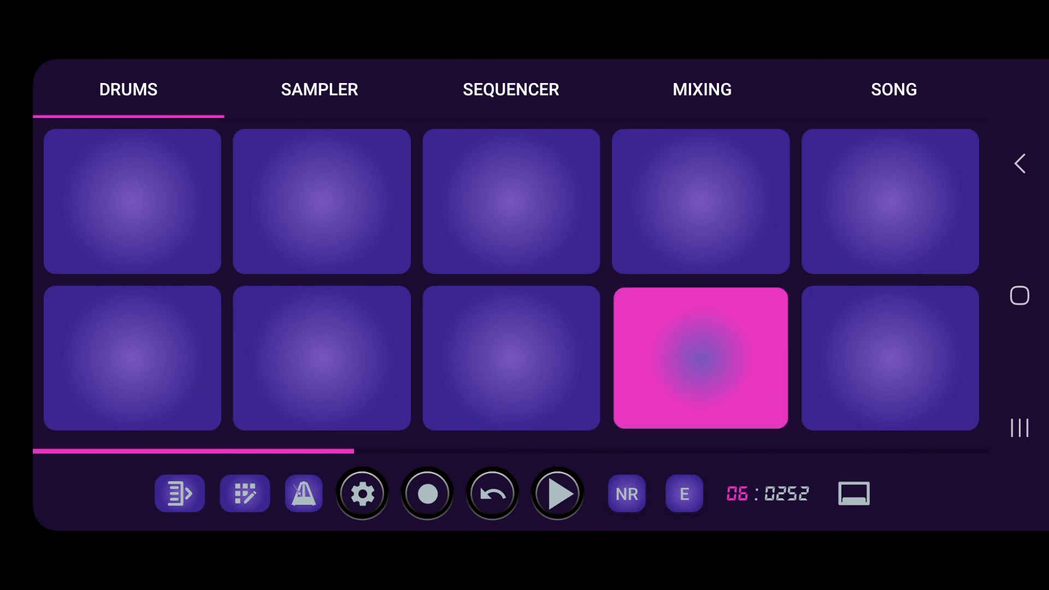
{"action": "left_click", "coordinate": [321, 201]}
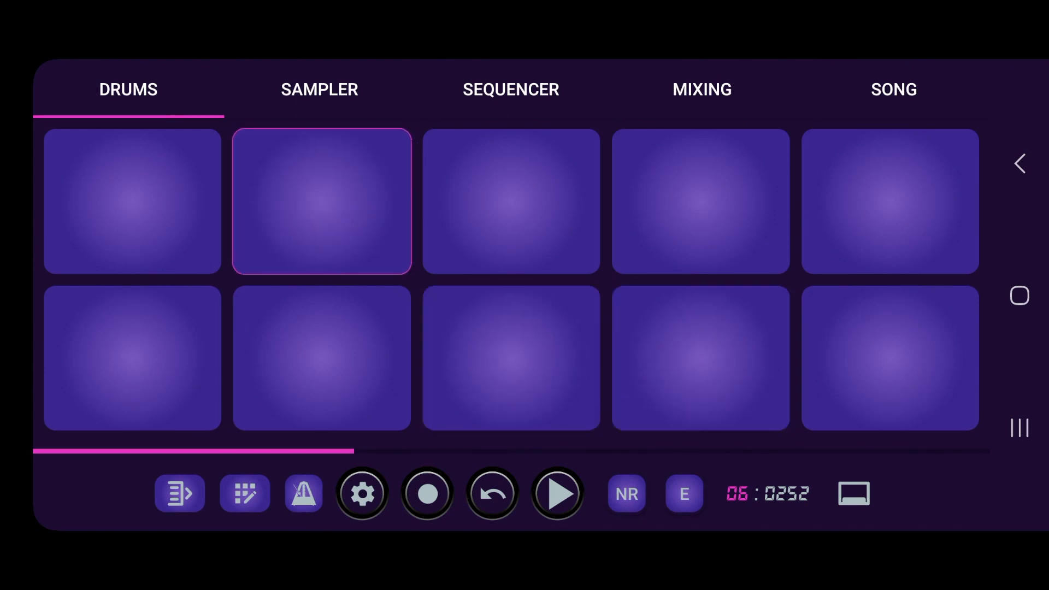
{"action": "left_click", "coordinate": [322, 201]}
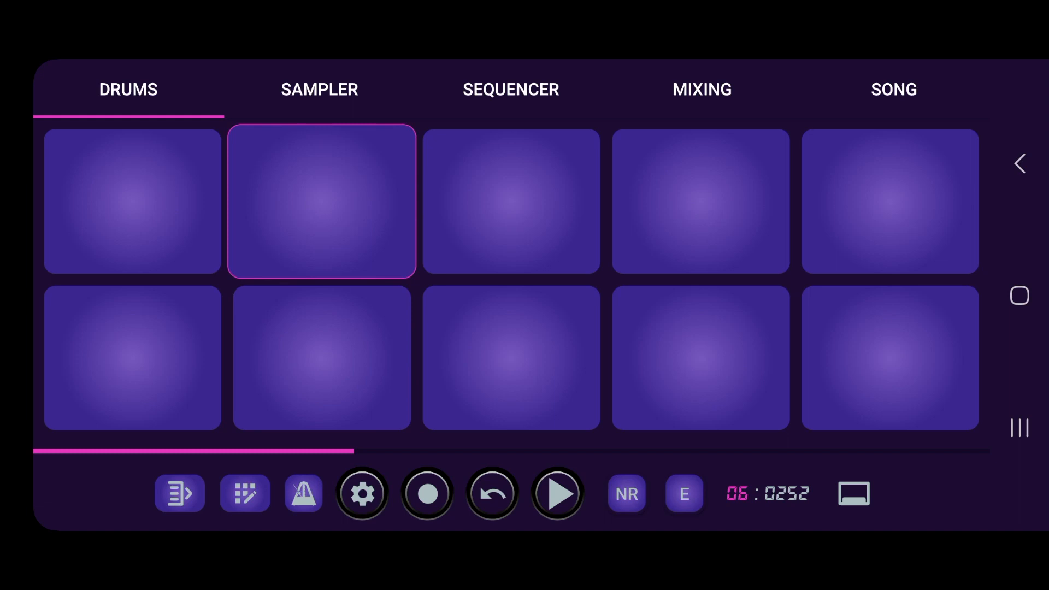
{"action": "left_click", "coordinate": [321, 357]}
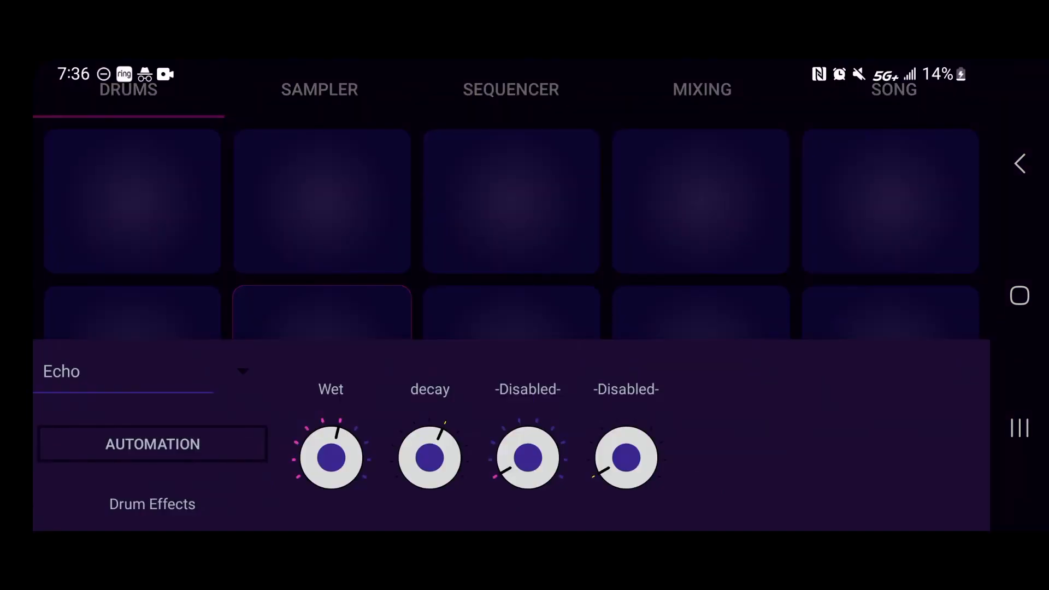
Step: Make Pitch the drum effect with MIDI play-through and audition ±60% and ±70% shifts
{"action": "left_click", "coordinate": [124, 371]}
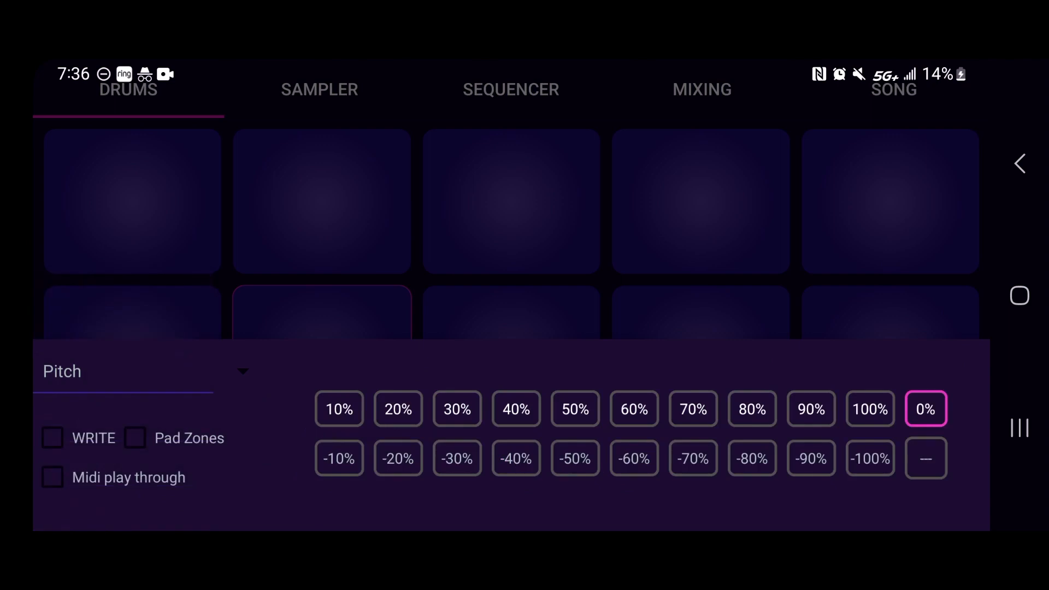
{"action": "left_click", "coordinate": [52, 478]}
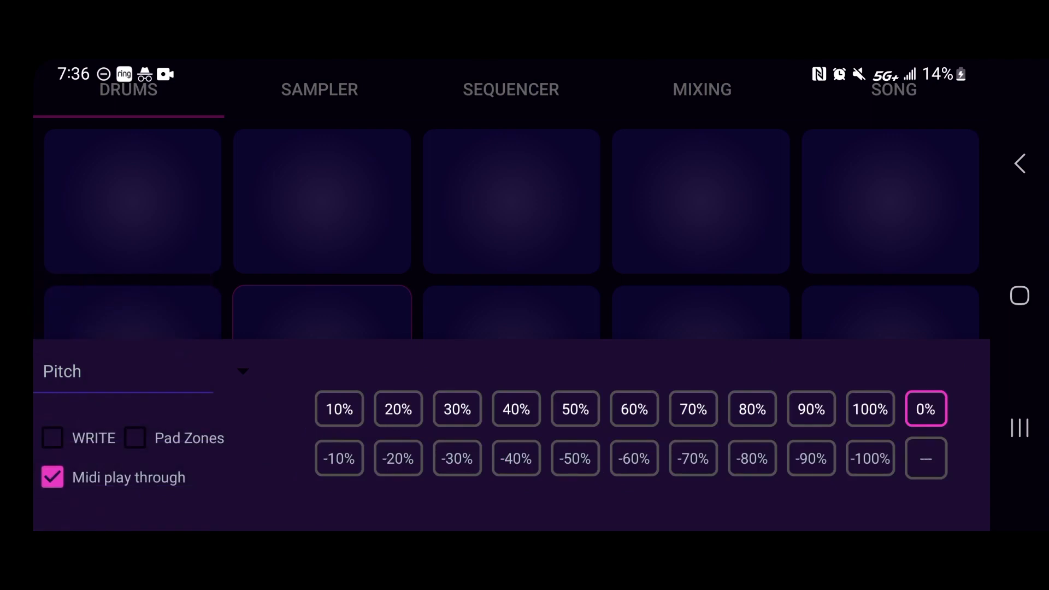
{"action": "left_click", "coordinate": [633, 408]}
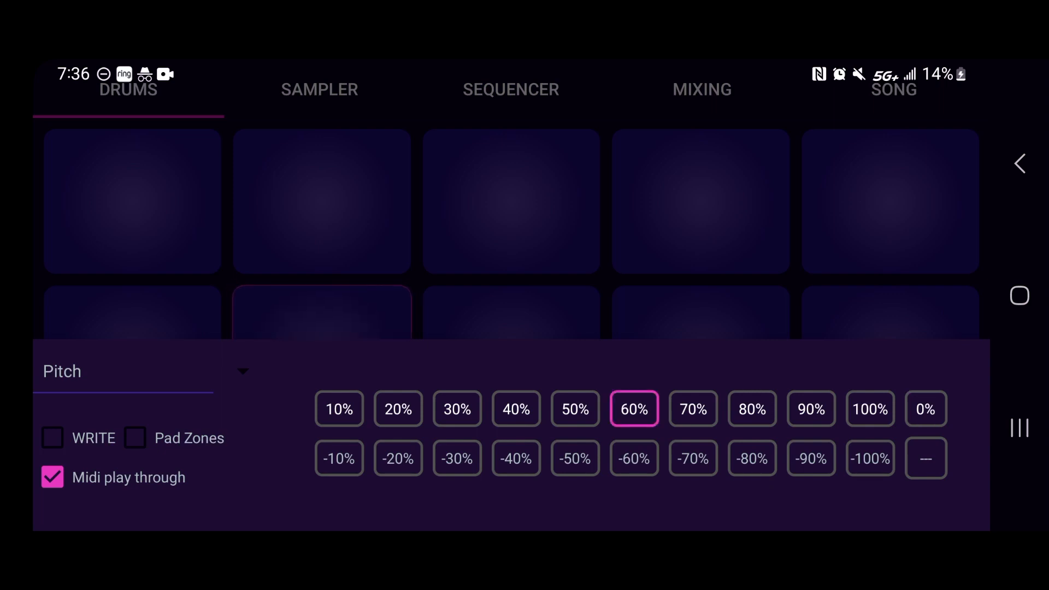
{"action": "left_click", "coordinate": [632, 458]}
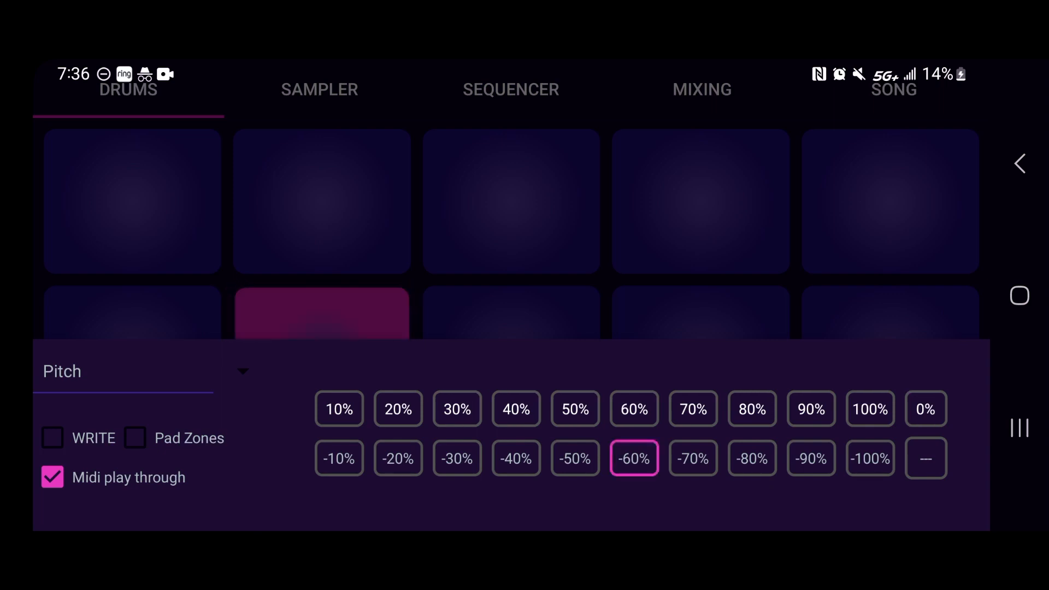
{"action": "left_click", "coordinate": [692, 409]}
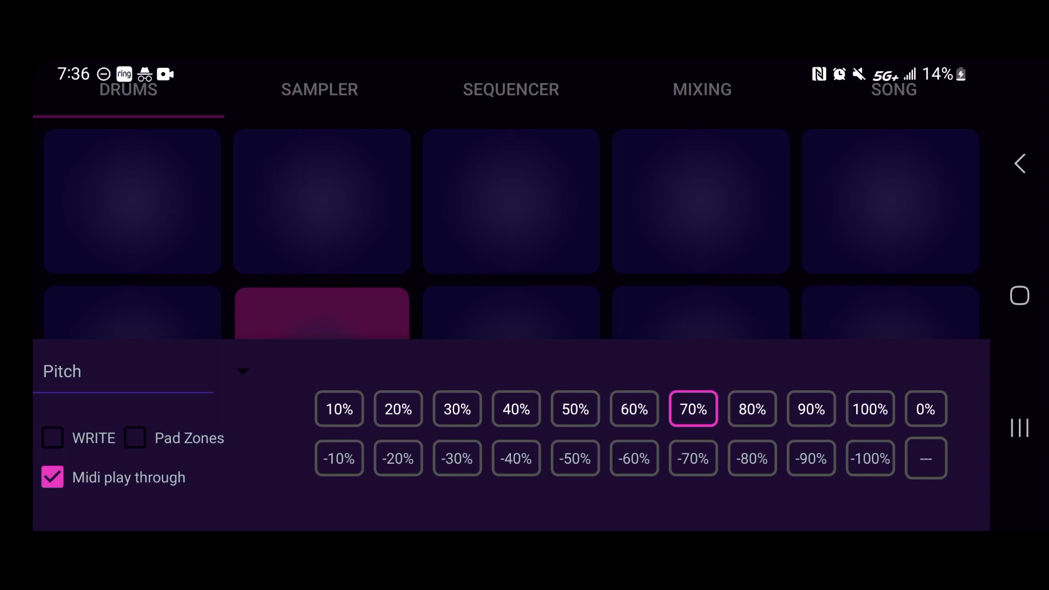
{"action": "left_click", "coordinate": [693, 458]}
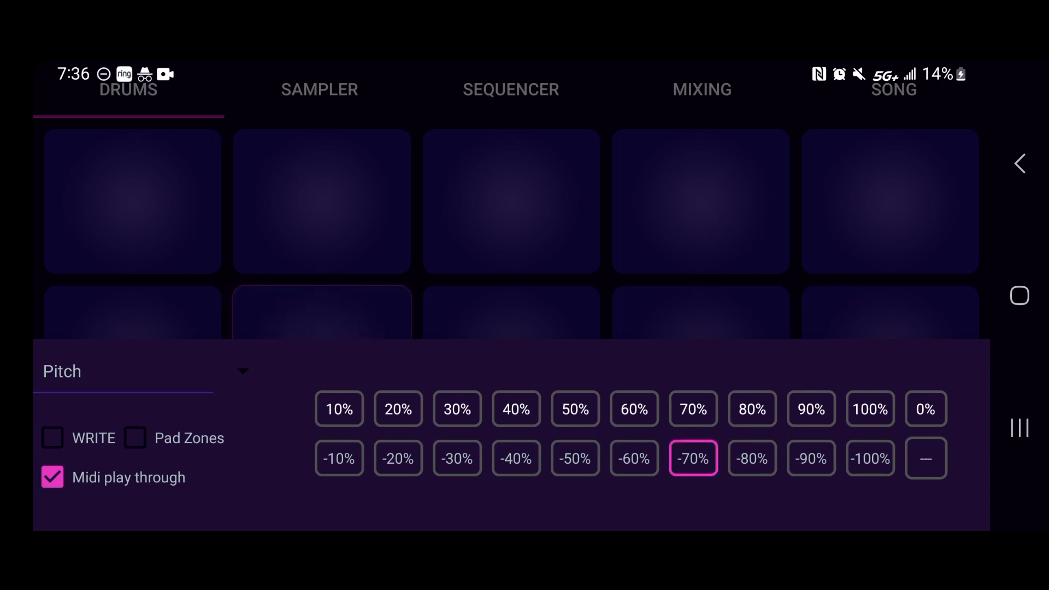
Step: Audition +30%, +50% and +10% pitch shifts, then close Drum Effects
{"action": "left_click", "coordinate": [457, 409]}
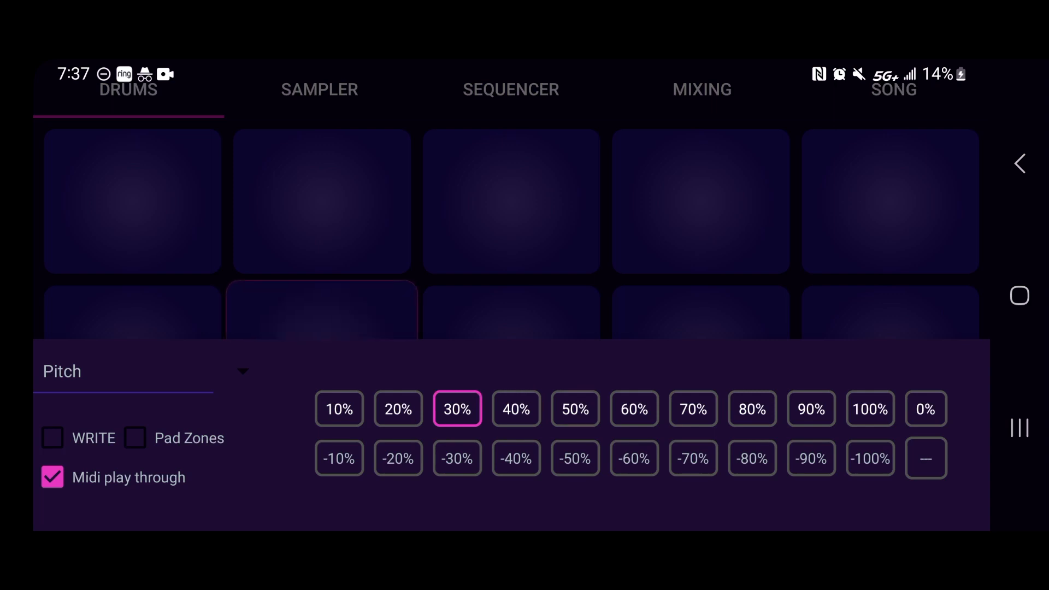
{"action": "left_click", "coordinate": [574, 409]}
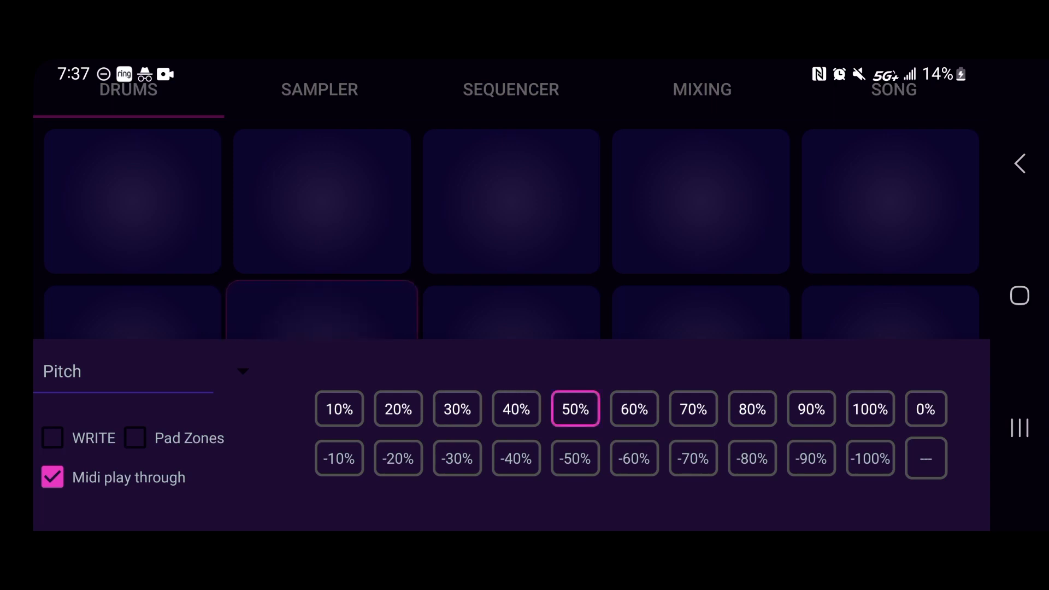
{"action": "left_click", "coordinate": [339, 409]}
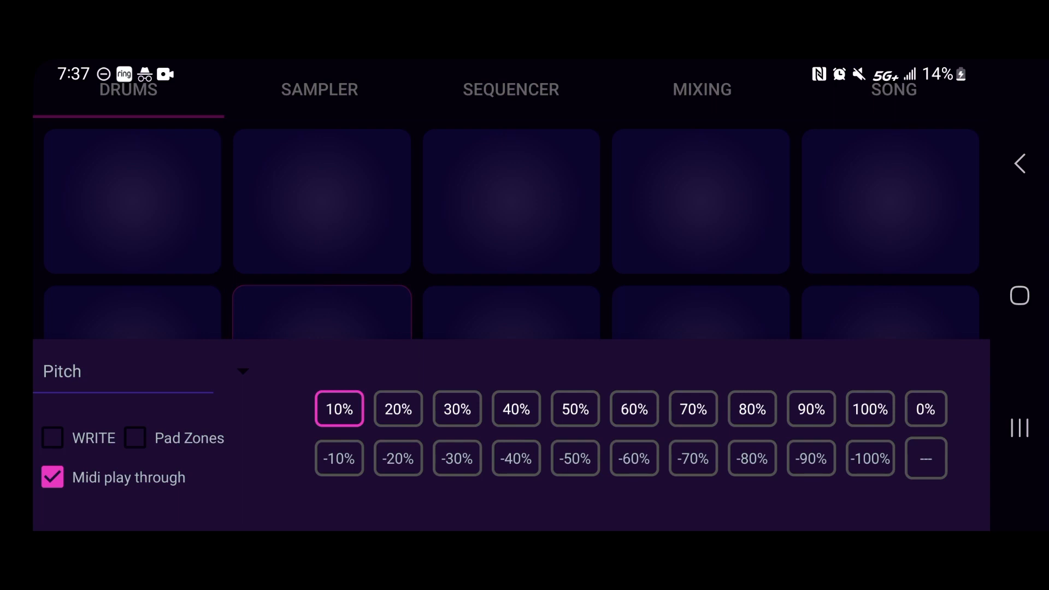
{"action": "left_click", "coordinate": [124, 371]}
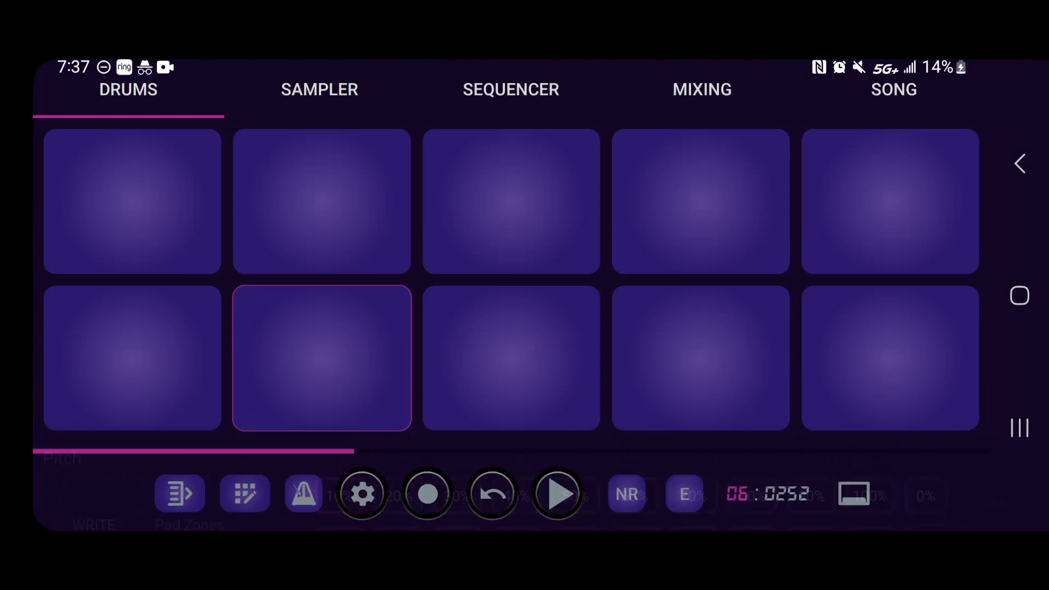
Step: View Sampler Effects, then move through the Sequencer grid to the Mixing view
{"action": "left_click", "coordinate": [319, 88]}
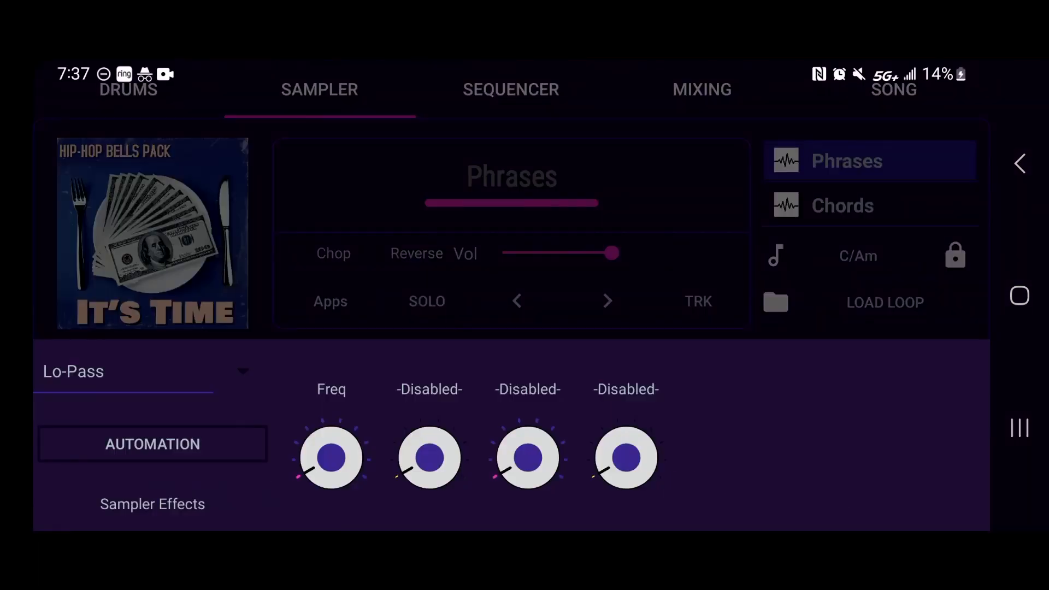
{"action": "left_click", "coordinate": [123, 371]}
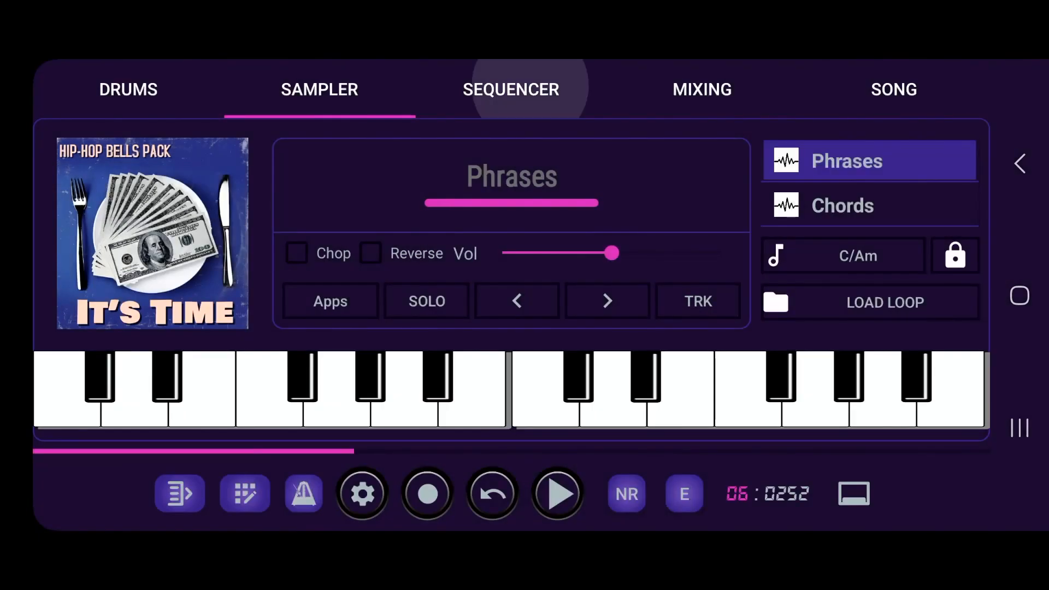
{"action": "left_click", "coordinate": [511, 89]}
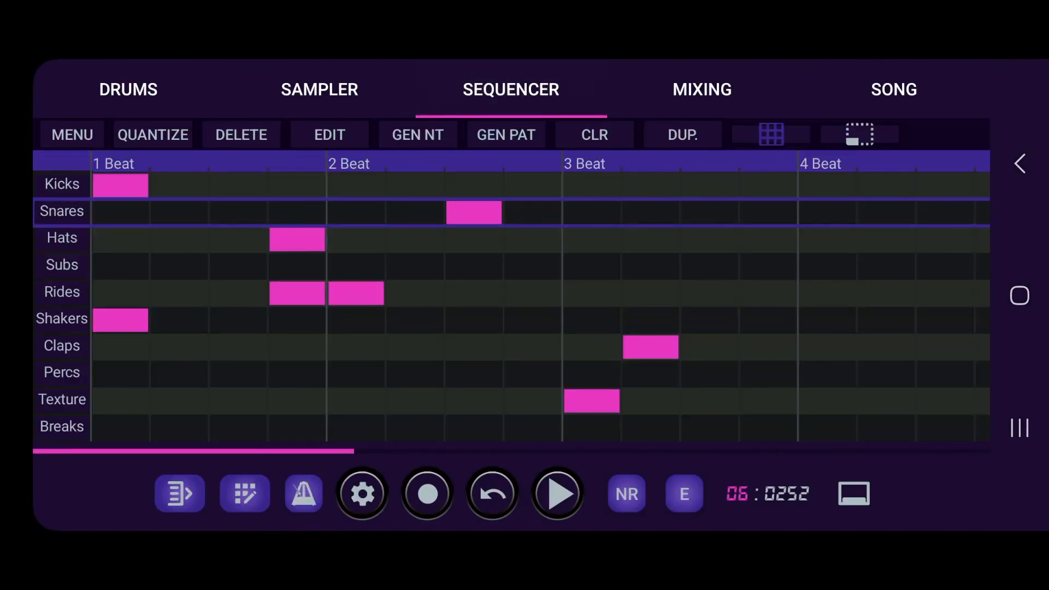
{"action": "left_click", "coordinate": [702, 88]}
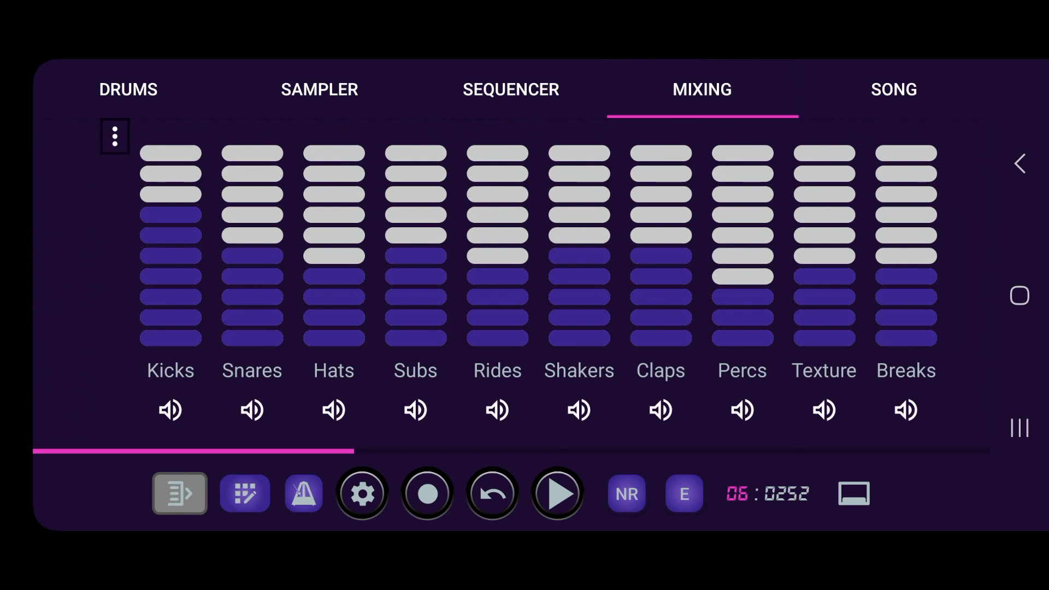
Step: View the Drums Master Effect list (Hi-Pass, Lo-Pass, Compressor) and show the sampler mixer channels
{"action": "left_click", "coordinate": [683, 494]}
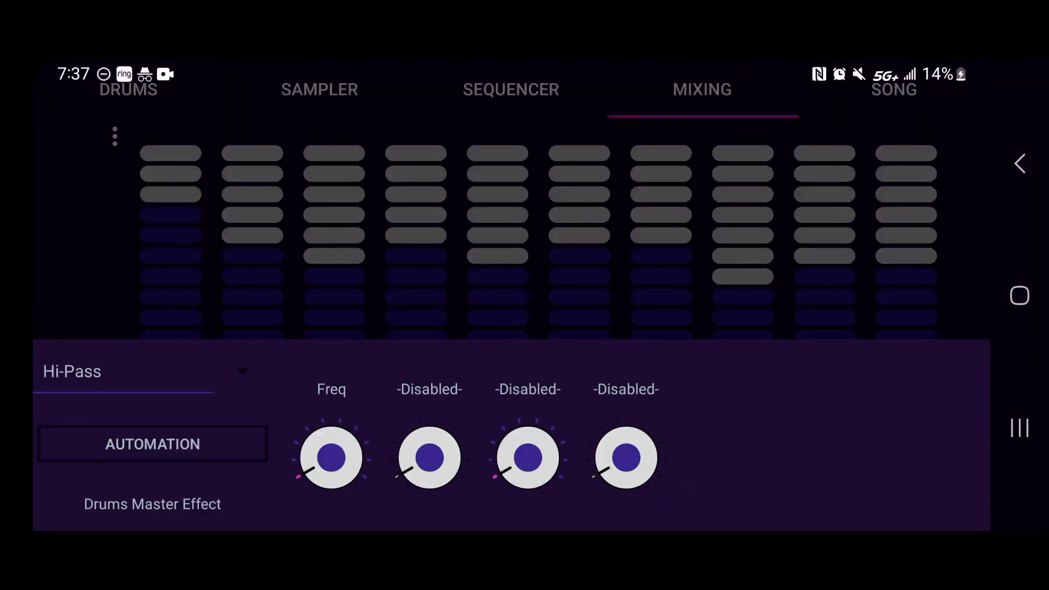
{"action": "left_click", "coordinate": [123, 372]}
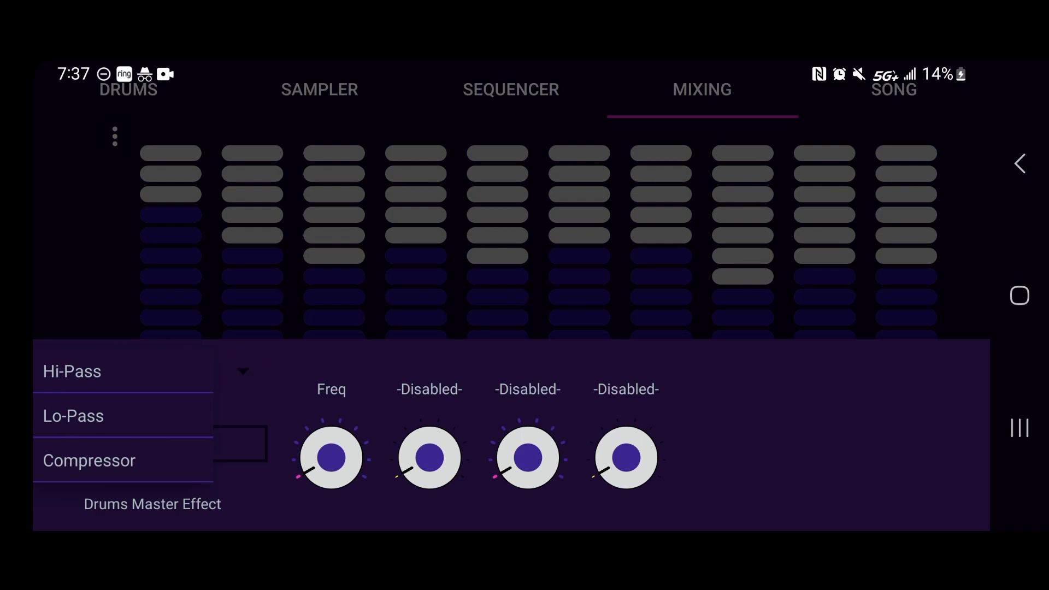
{"action": "left_click", "coordinate": [73, 371]}
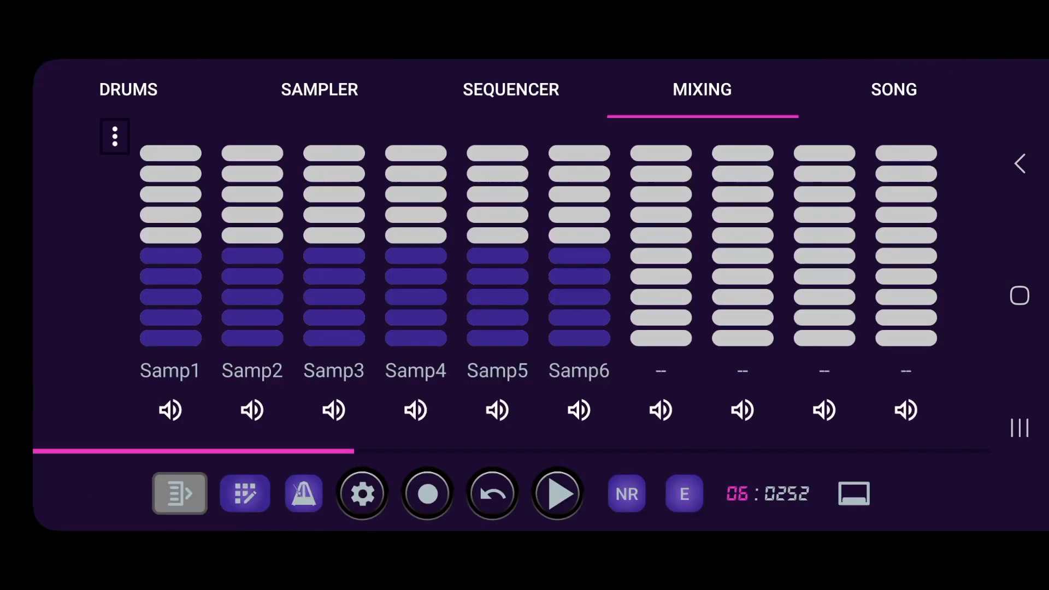
Step: Show the Song timeline and select the bottom recording track
{"action": "left_click", "coordinate": [893, 89]}
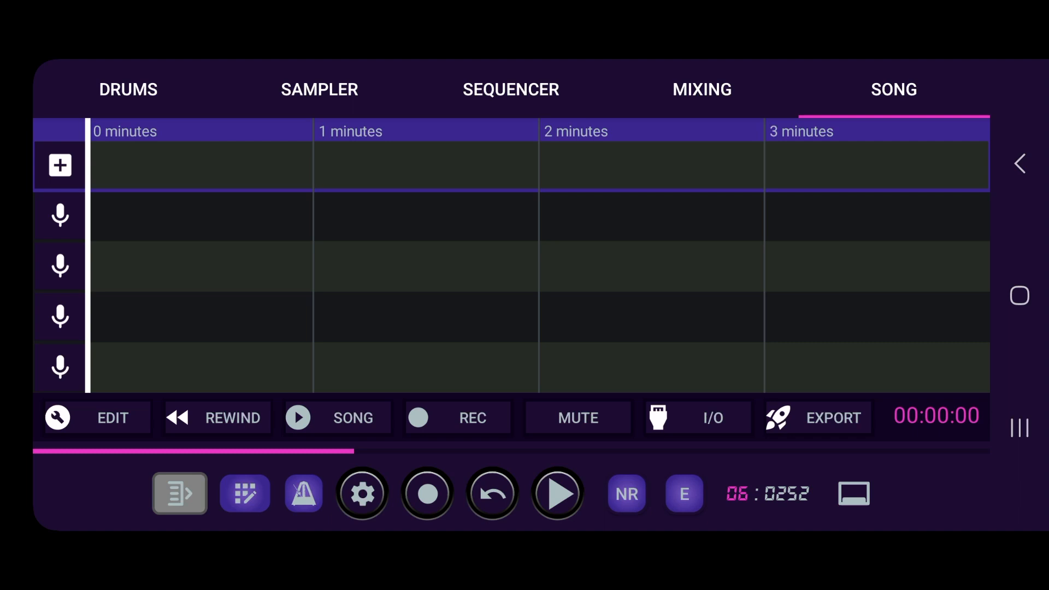
{"action": "left_click", "coordinate": [60, 215]}
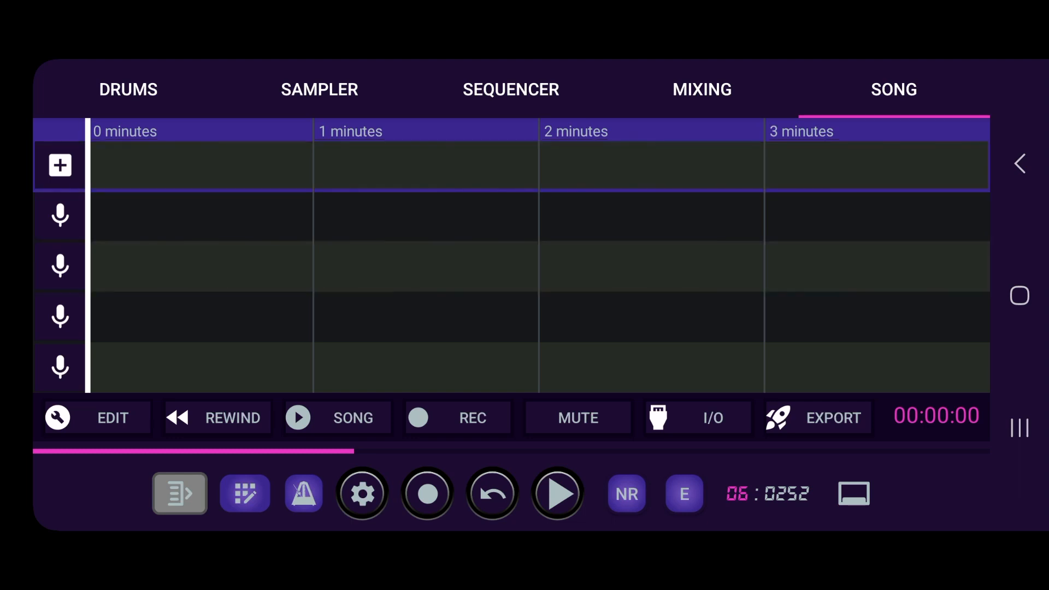
{"action": "left_click", "coordinate": [59, 367]}
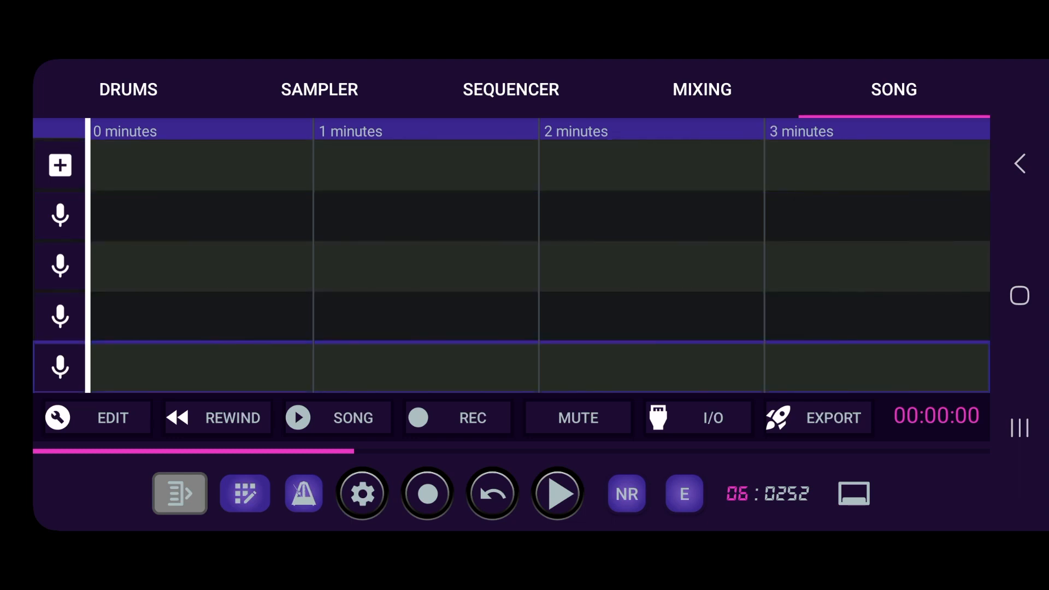
Step: View a vocal track's Auto-Tune settings and effect list, then switch to the Sampler view
{"action": "left_click", "coordinate": [59, 215]}
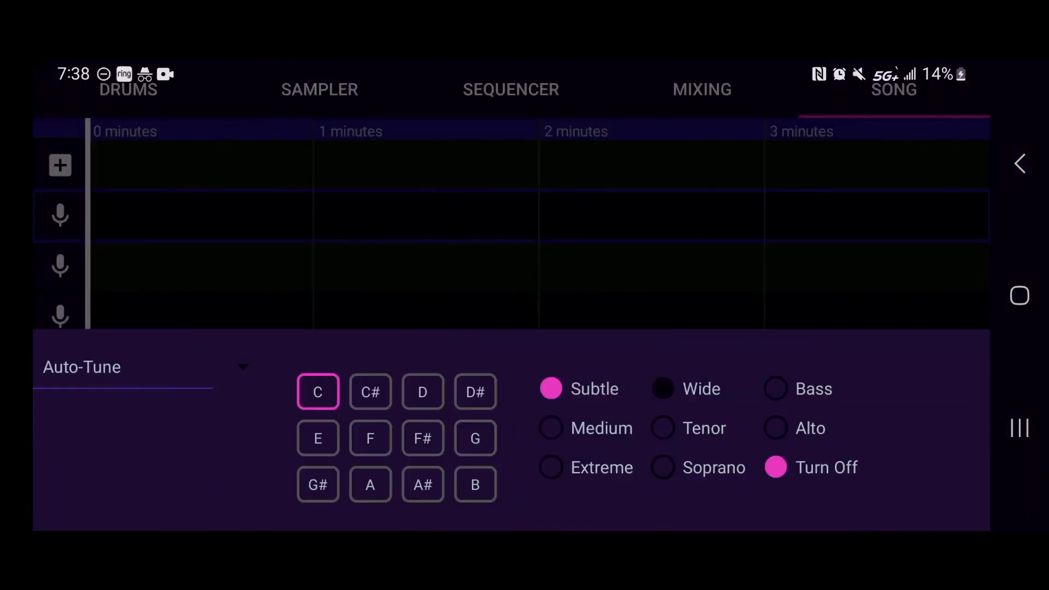
{"action": "left_click", "coordinate": [551, 389]}
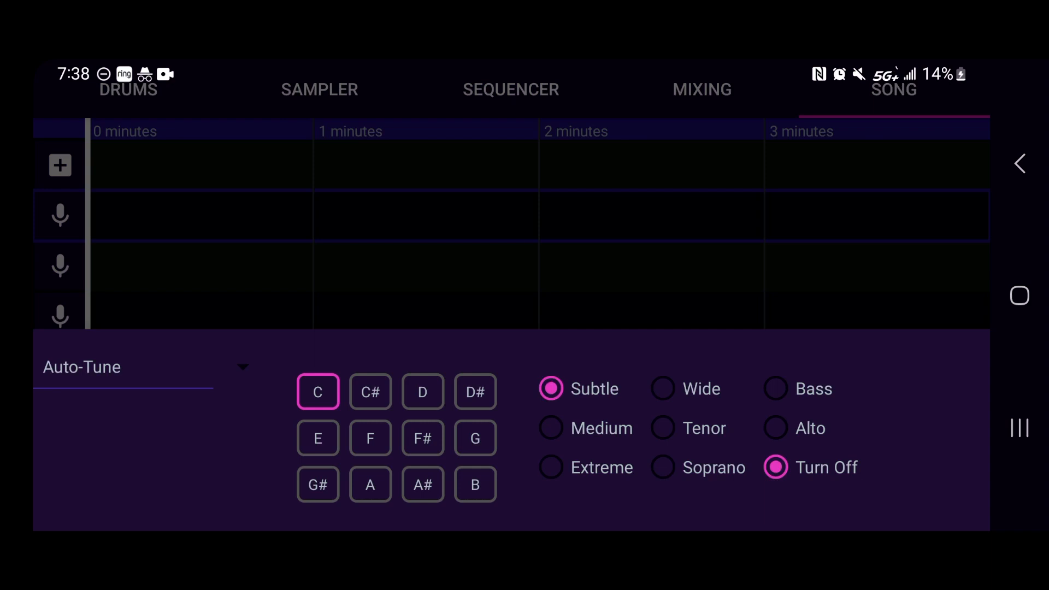
{"action": "left_click", "coordinate": [124, 367]}
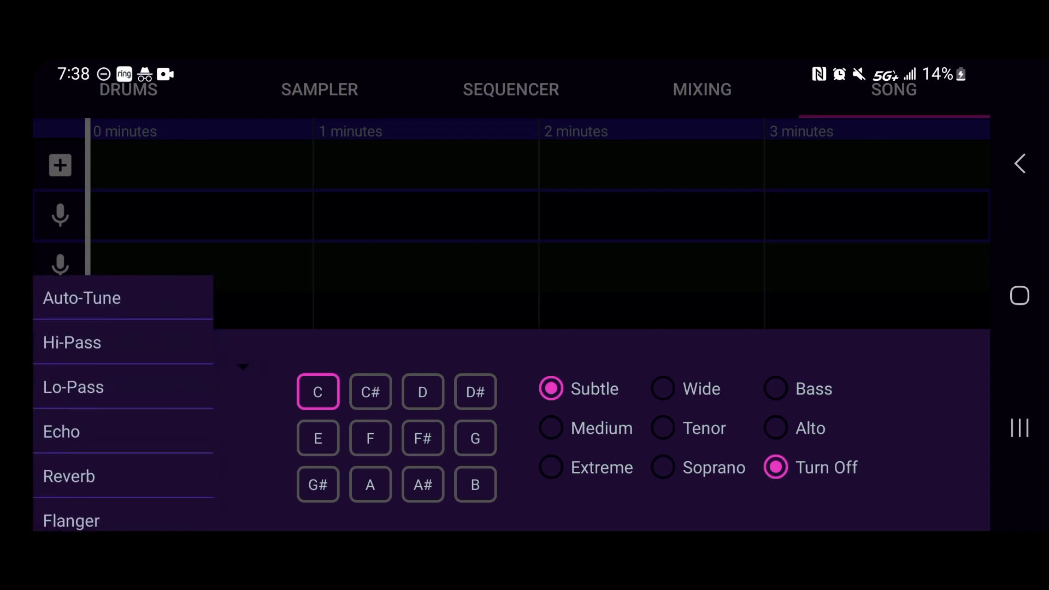
{"action": "scroll", "scroll_direction": "down", "scroll_amount": 3}
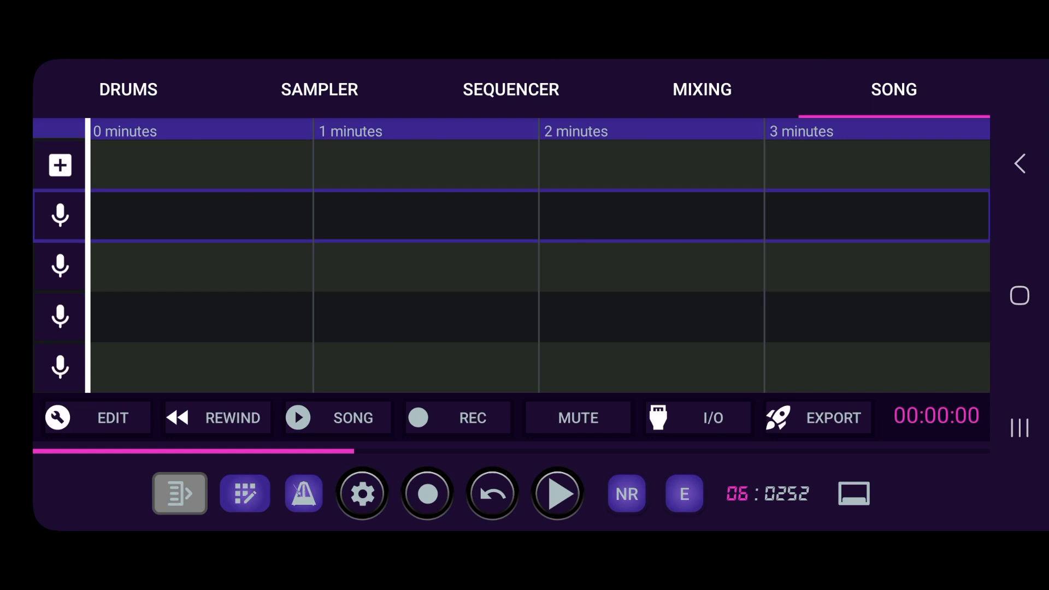
{"action": "left_click", "coordinate": [319, 89]}
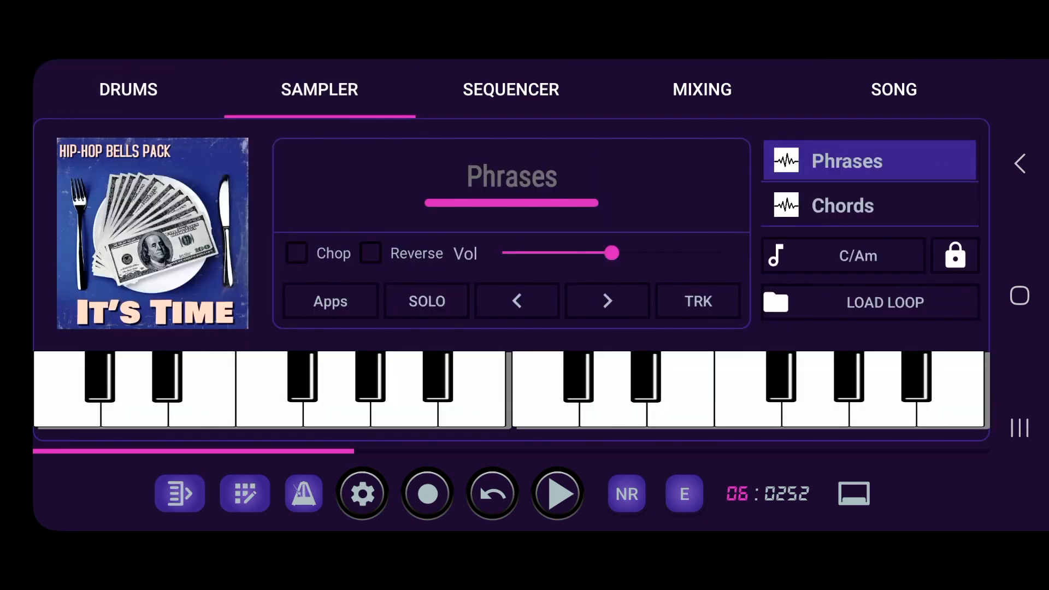